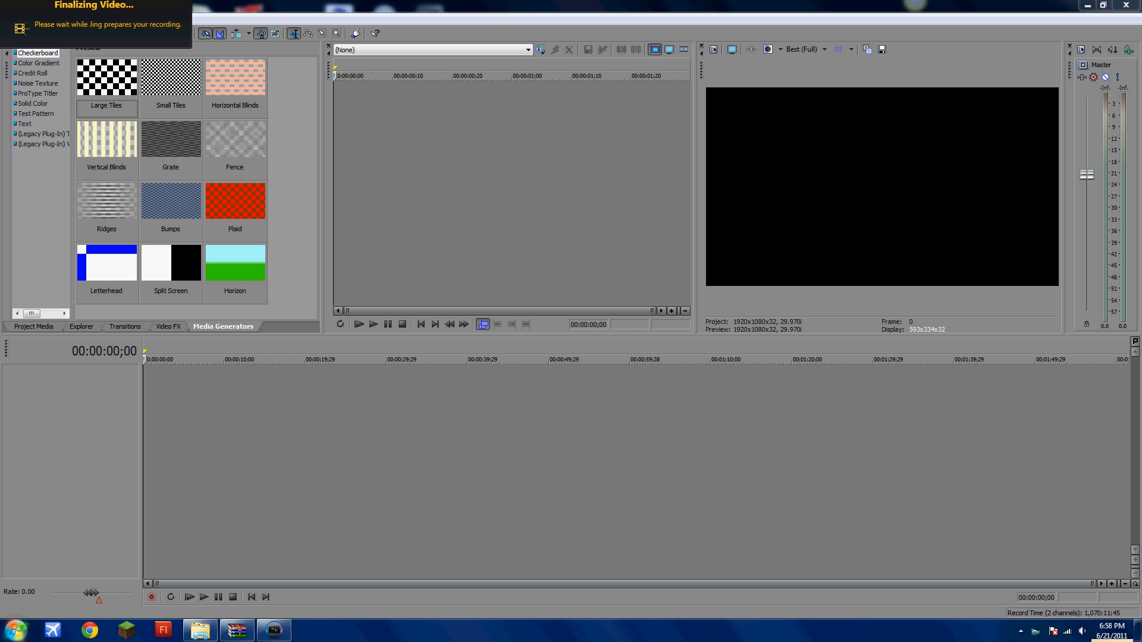
Open a library window from the Start menu and switch it to the Music library
click(11, 630)
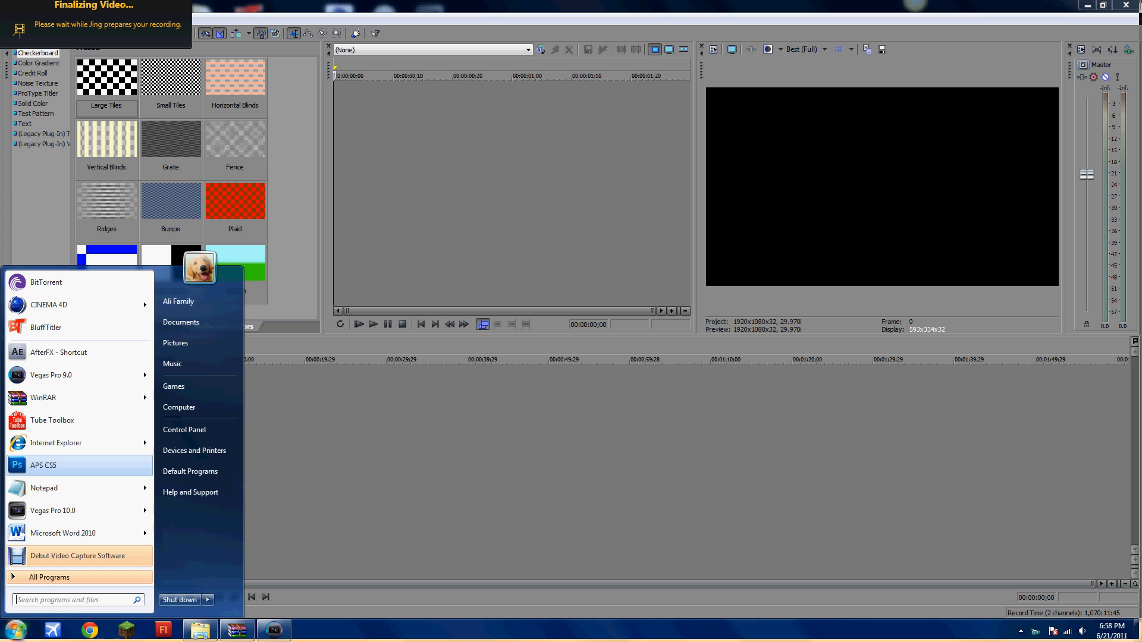
mouse_move(180, 407)
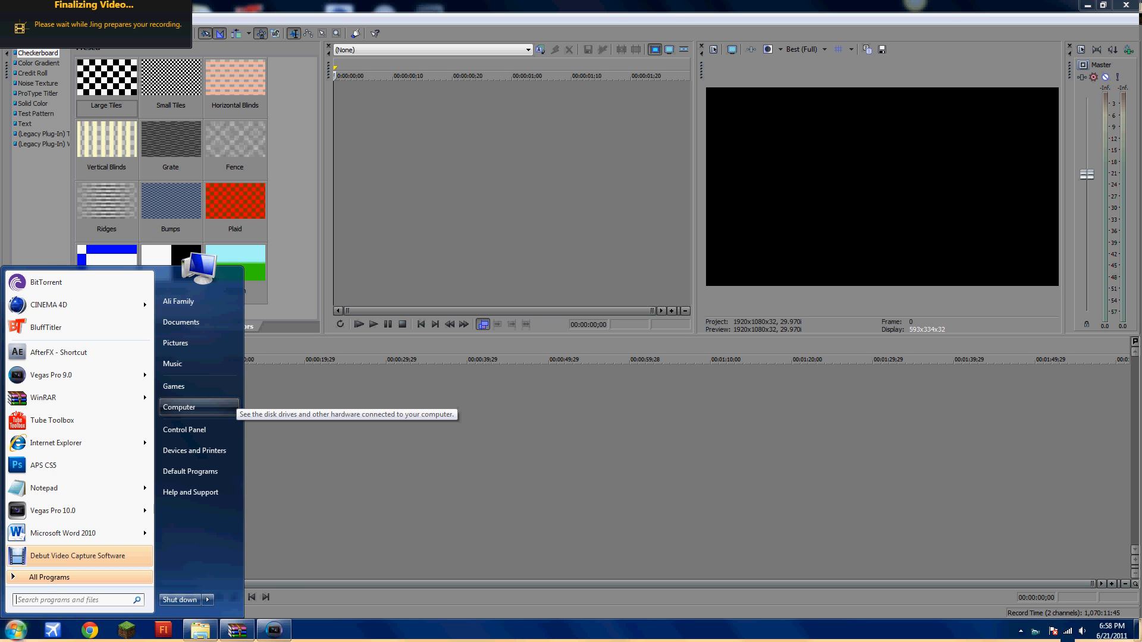
click(180, 407)
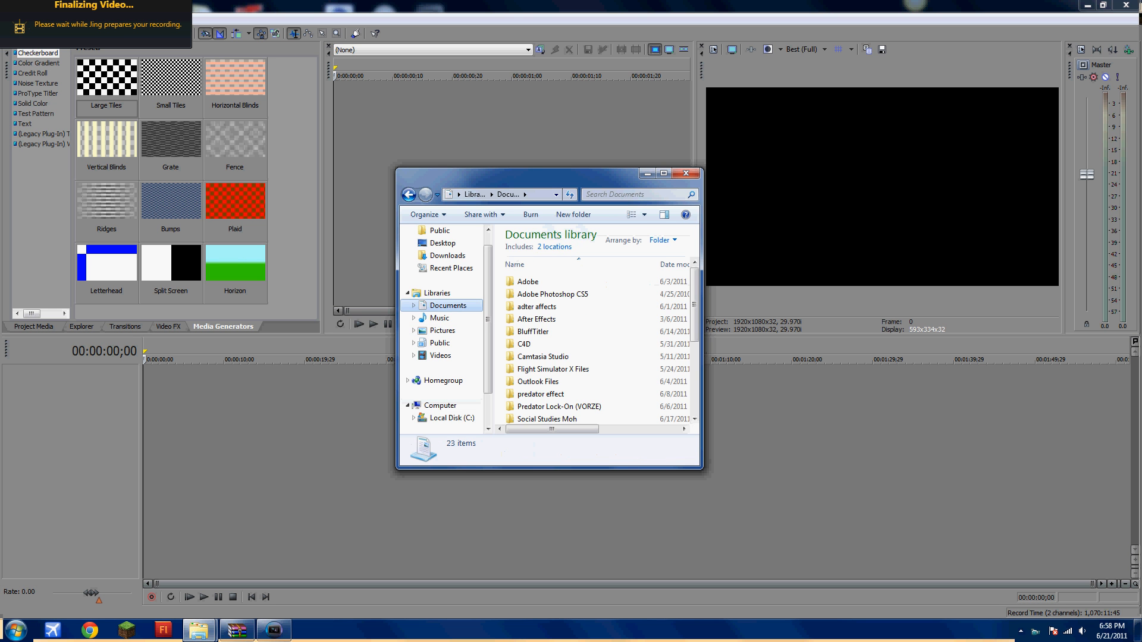
click(439, 318)
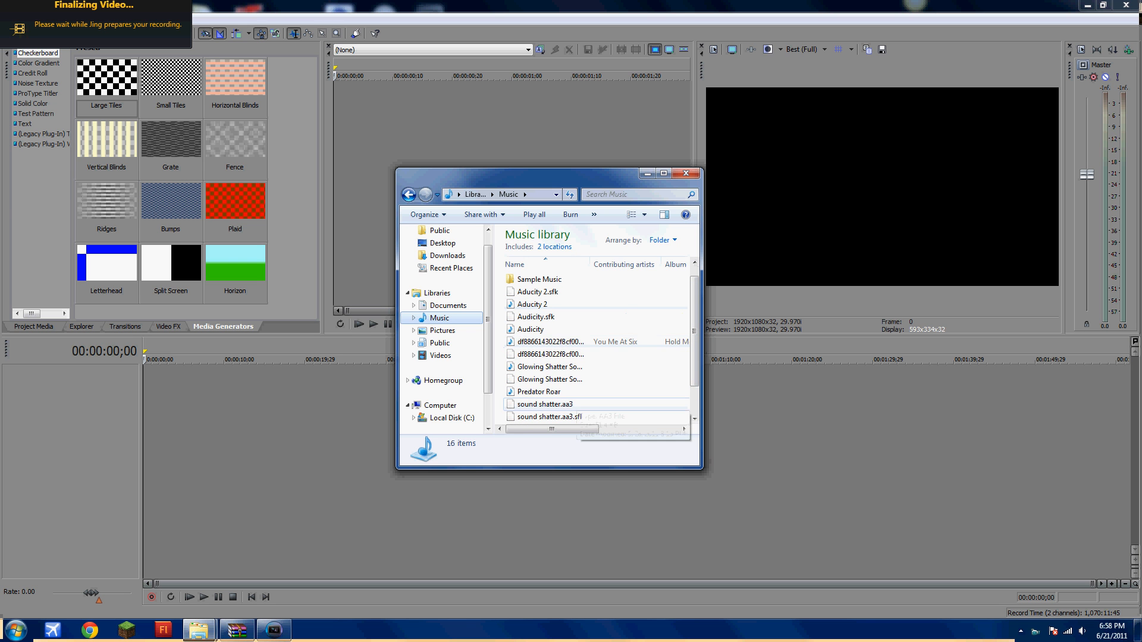
Select the Predator Roar audio file to bring it onto the Vegas timeline
click(539, 391)
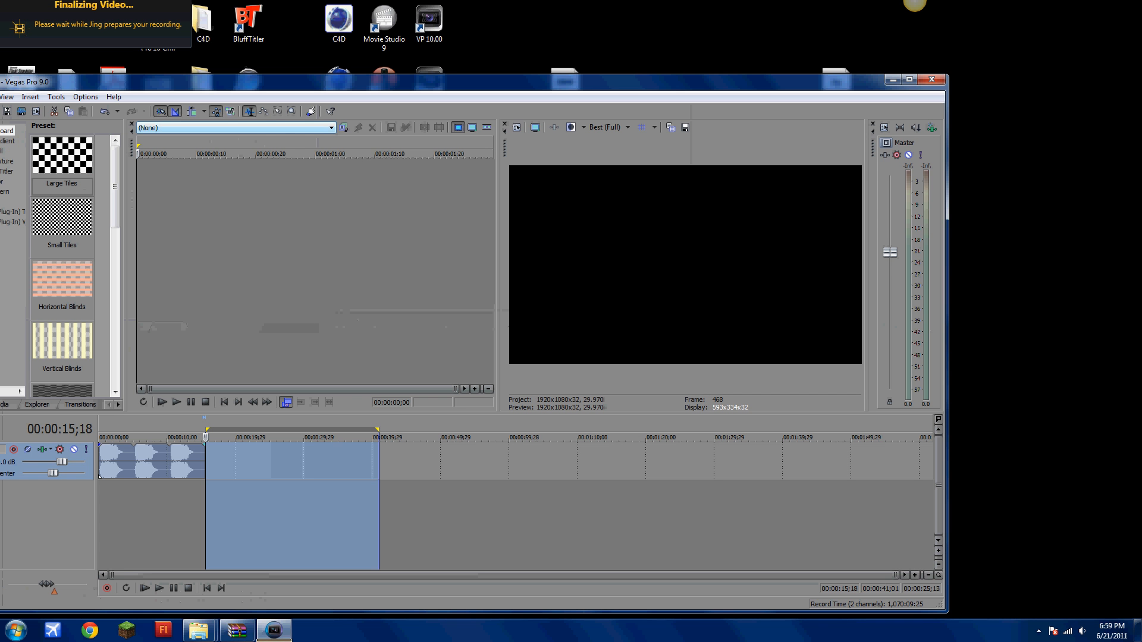
click(56, 96)
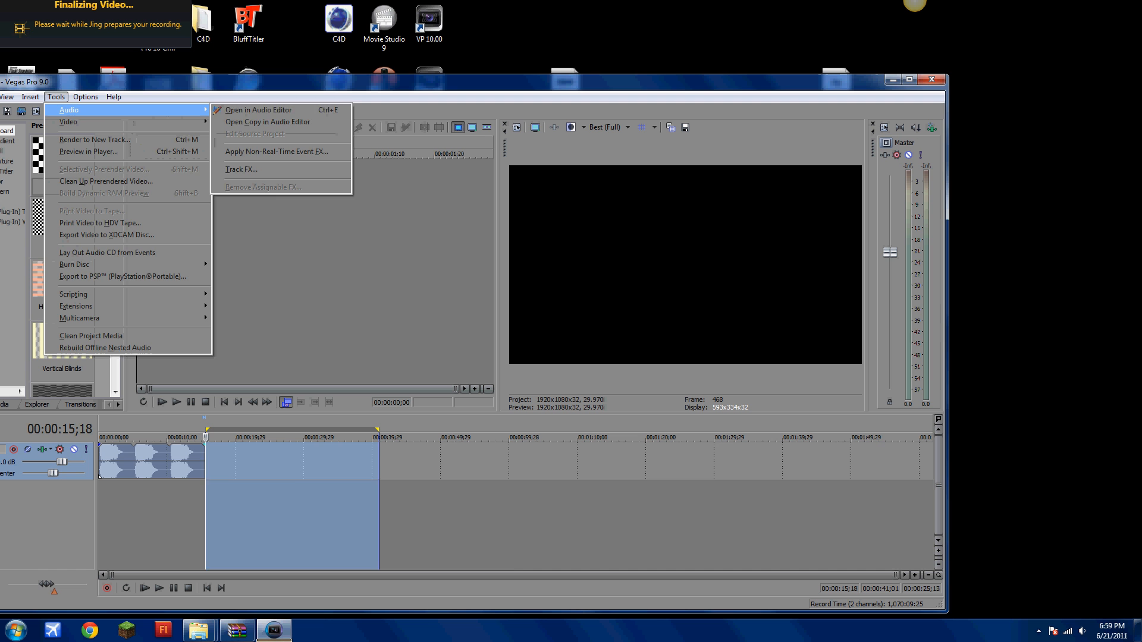
click(257, 109)
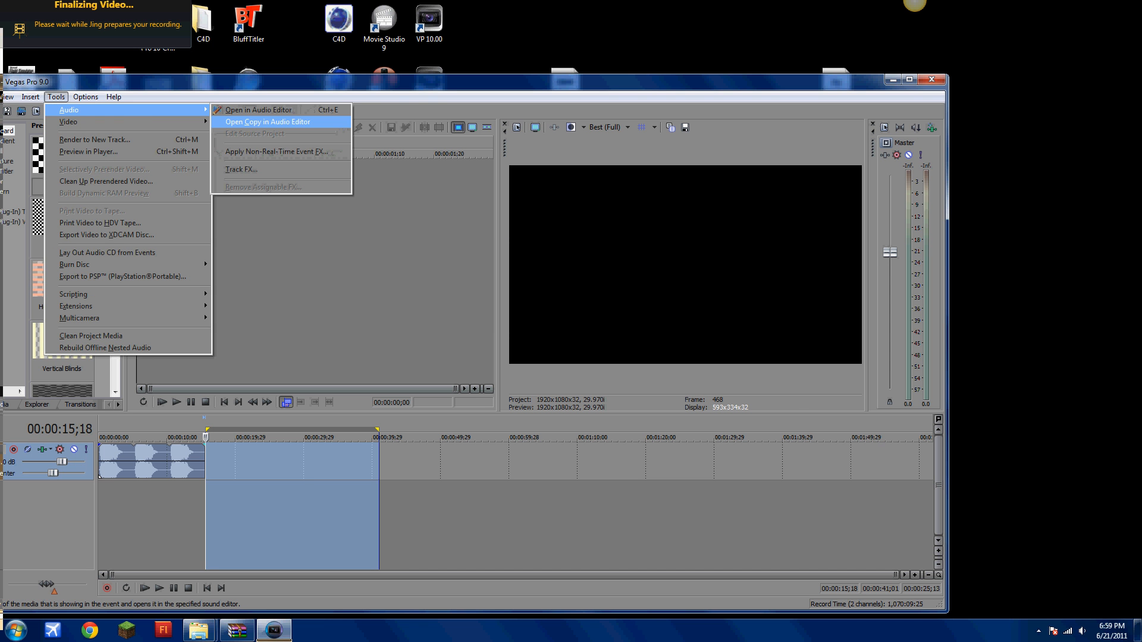
click(258, 110)
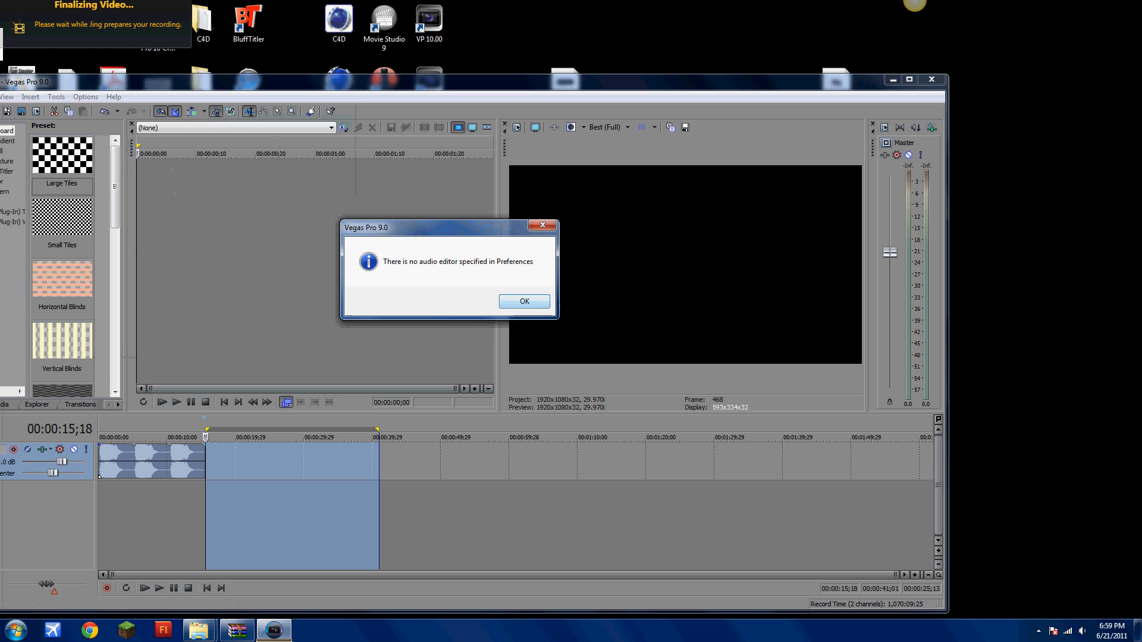
click(523, 301)
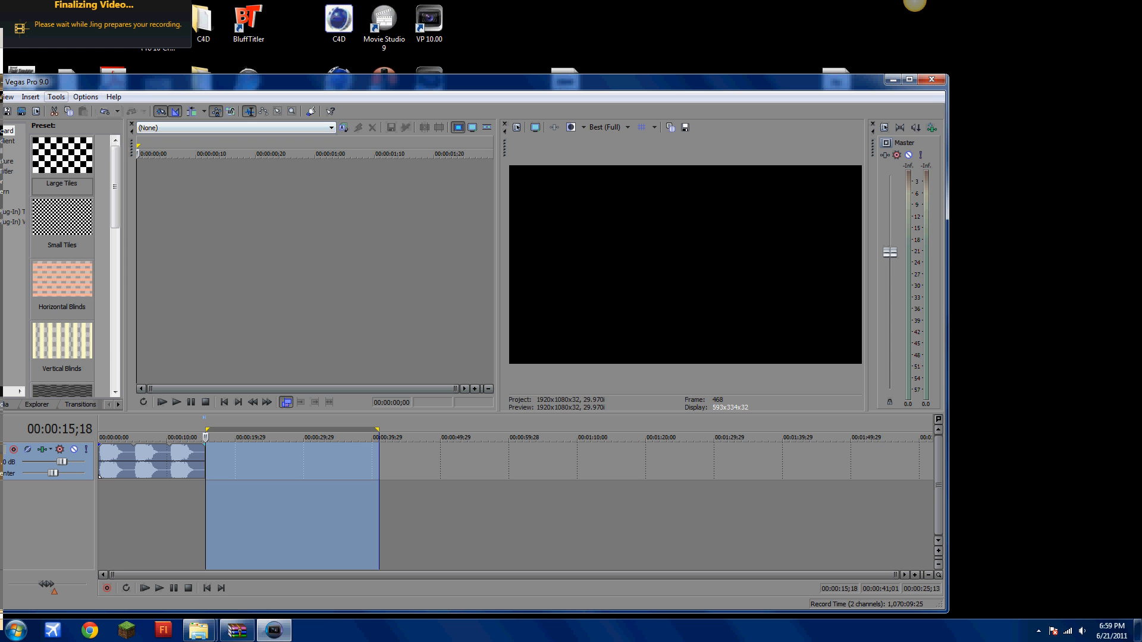
click(56, 97)
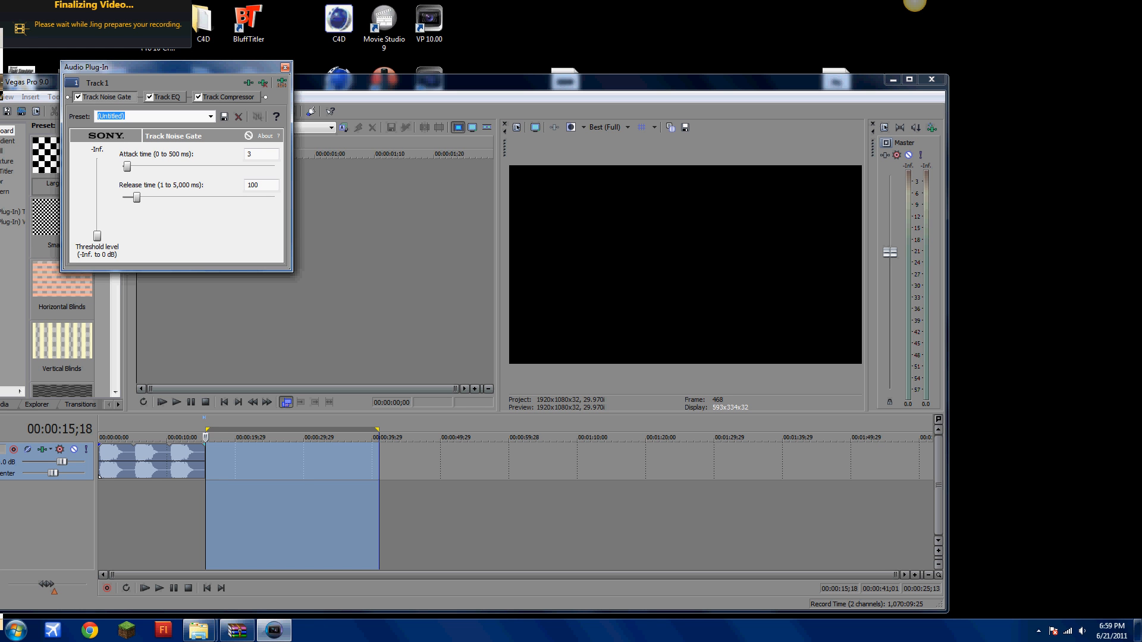
Adjust the Track Noise Gate release time slider to about 2,140 ms
drag(130, 197, 186, 198)
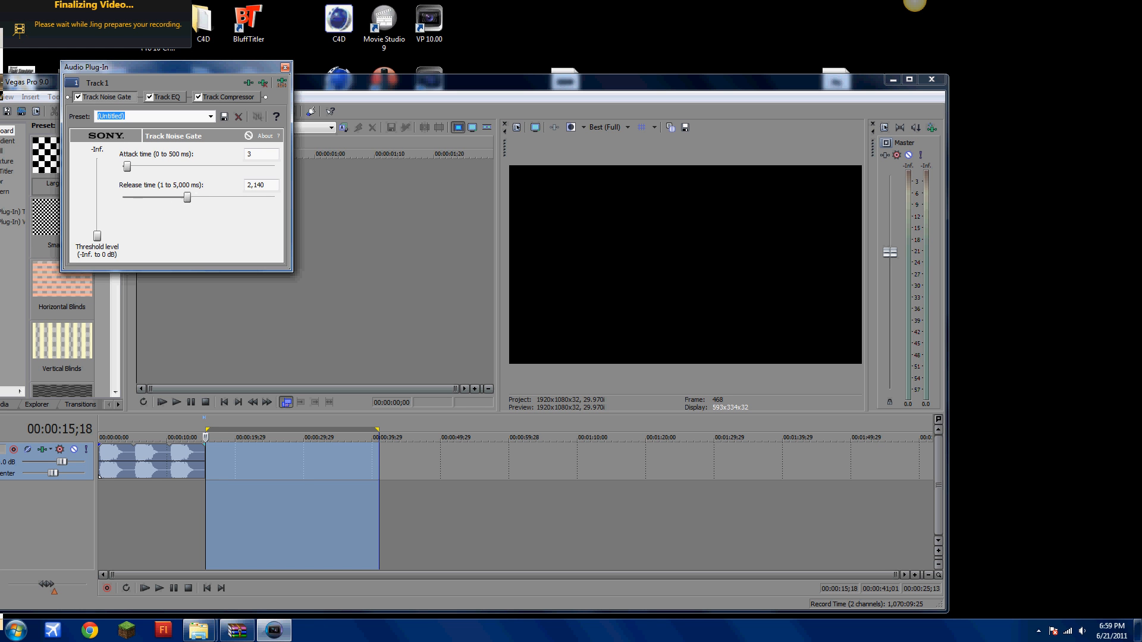
drag(186, 198, 136, 197)
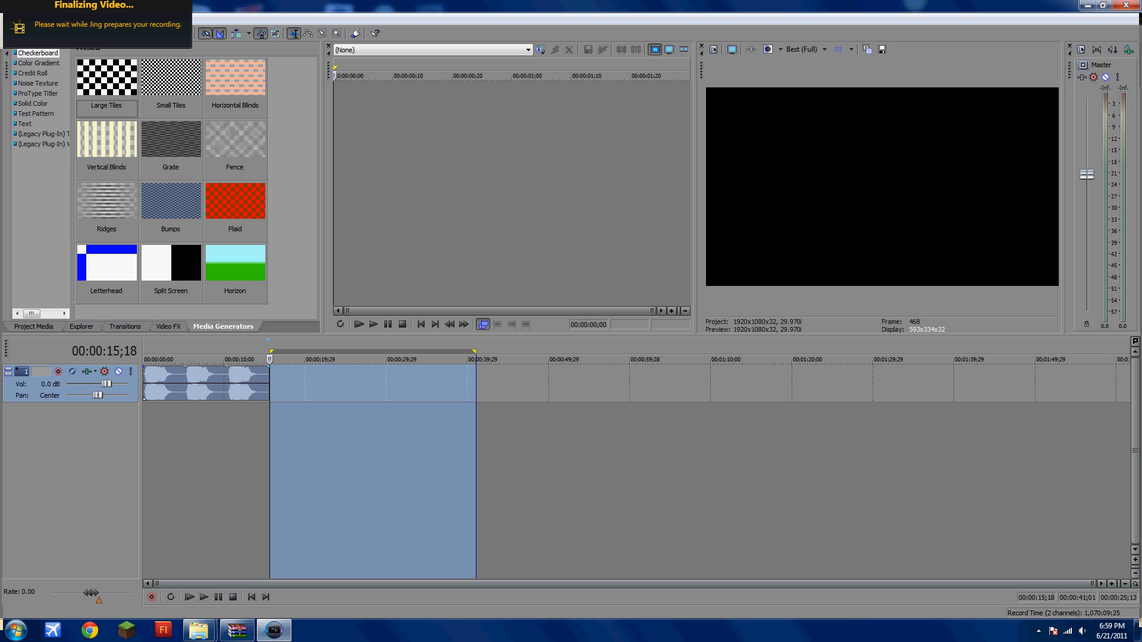
Settle the track volume at 1.1 dB and pan the track 15% left
drag(109, 385, 100, 384)
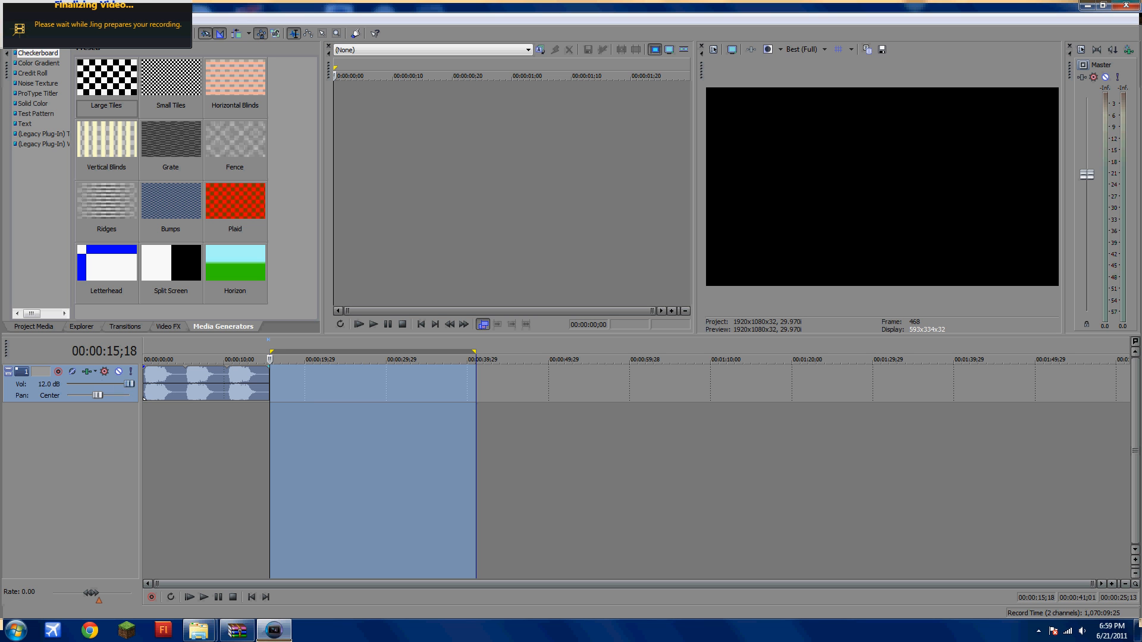
drag(99, 395, 66, 385)
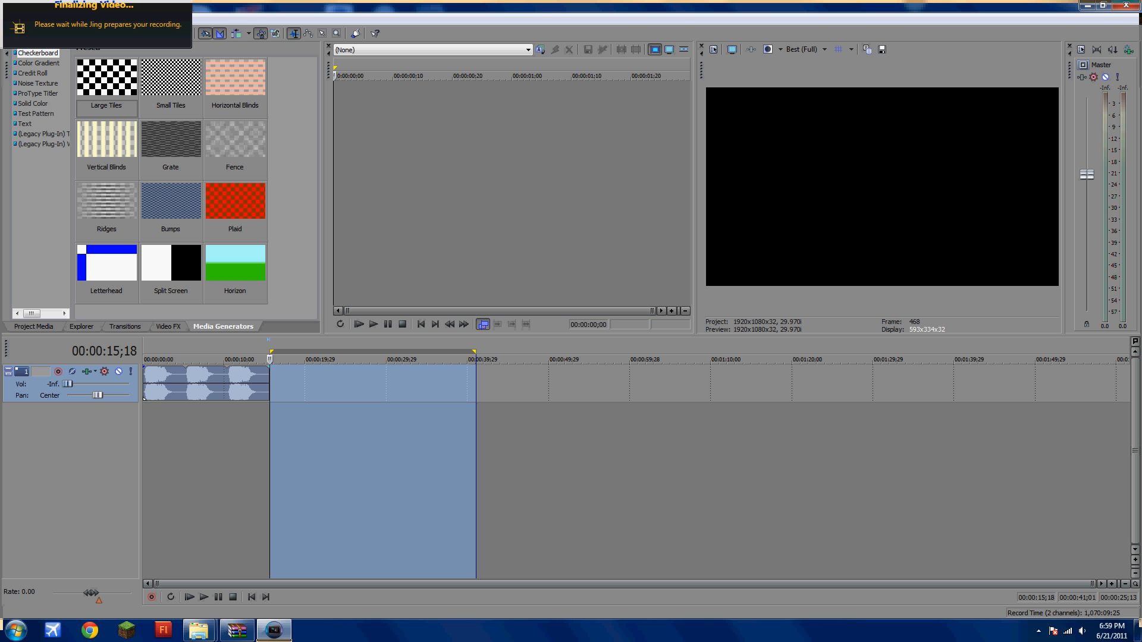
drag(69, 384, 109, 384)
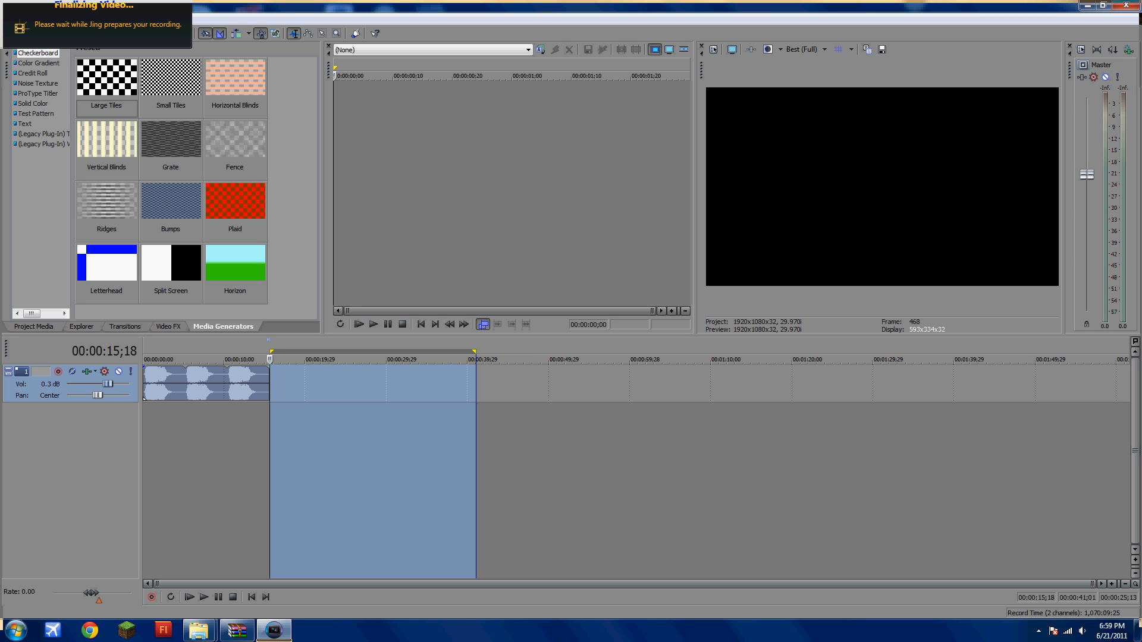
drag(109, 384, 110, 384)
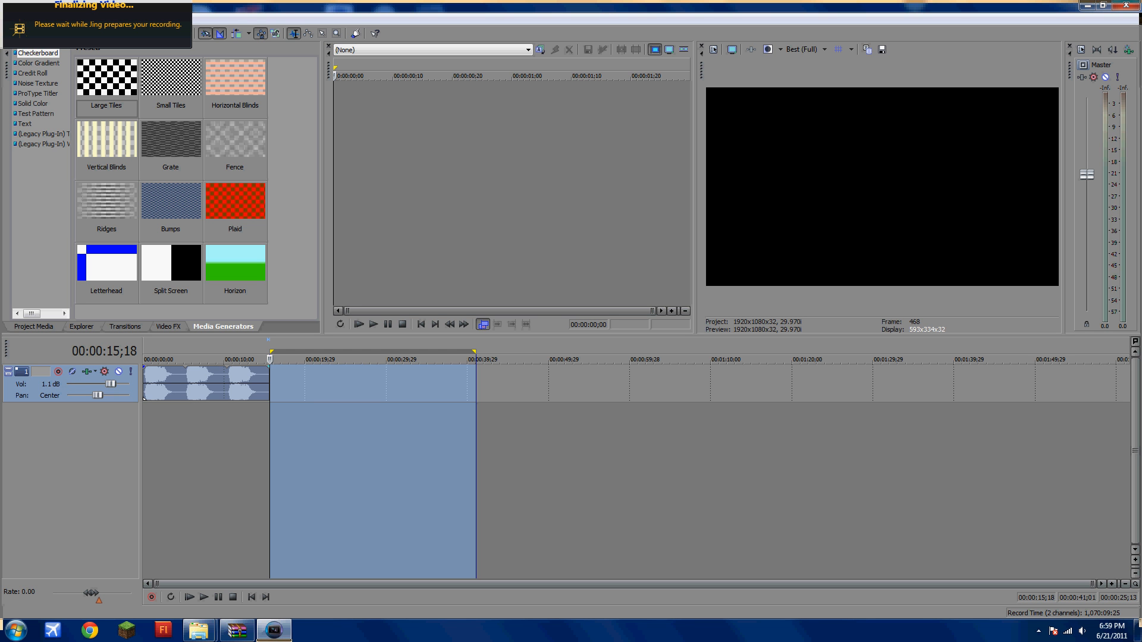
drag(97, 395, 70, 395)
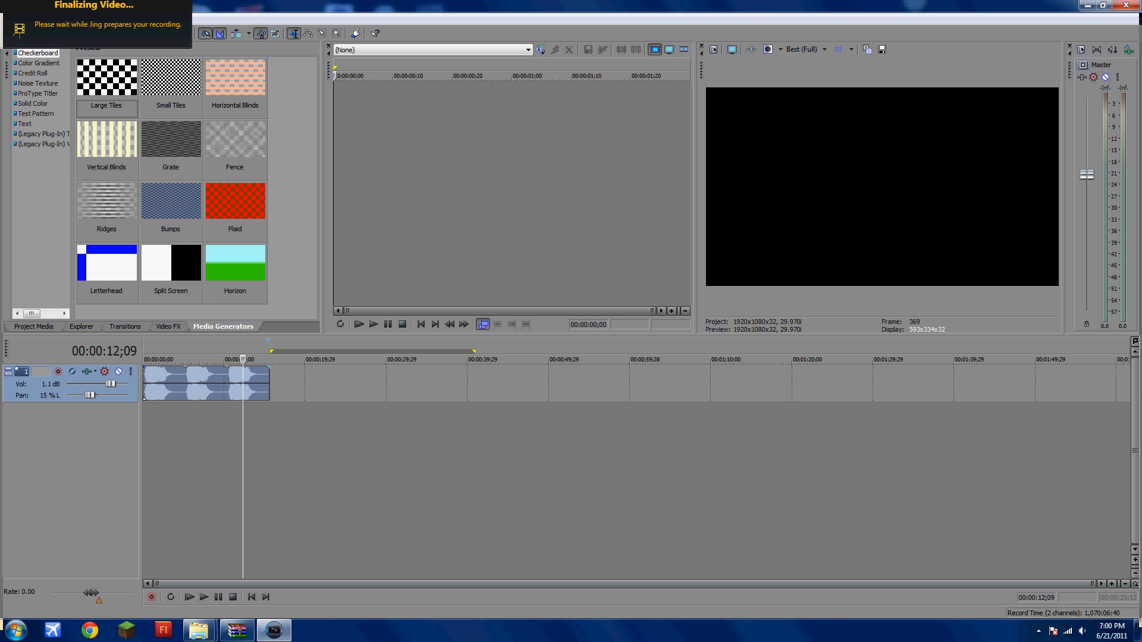
Open the Predator Roar clip's parent media in the trimmer from its context menu
right_click(203, 378)
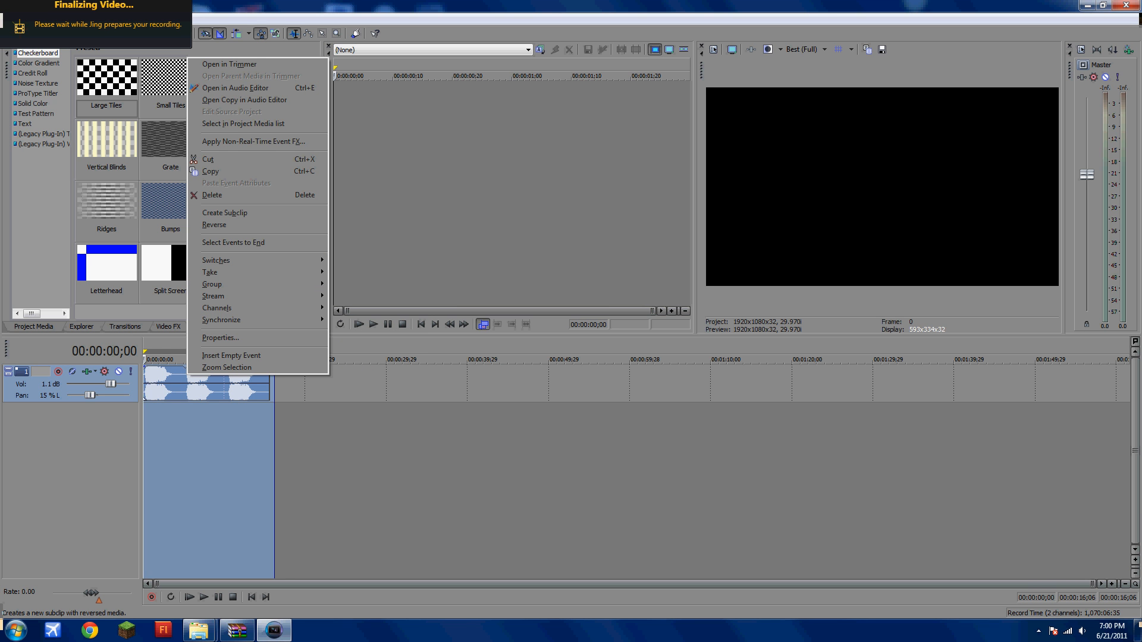
mouse_move(257, 76)
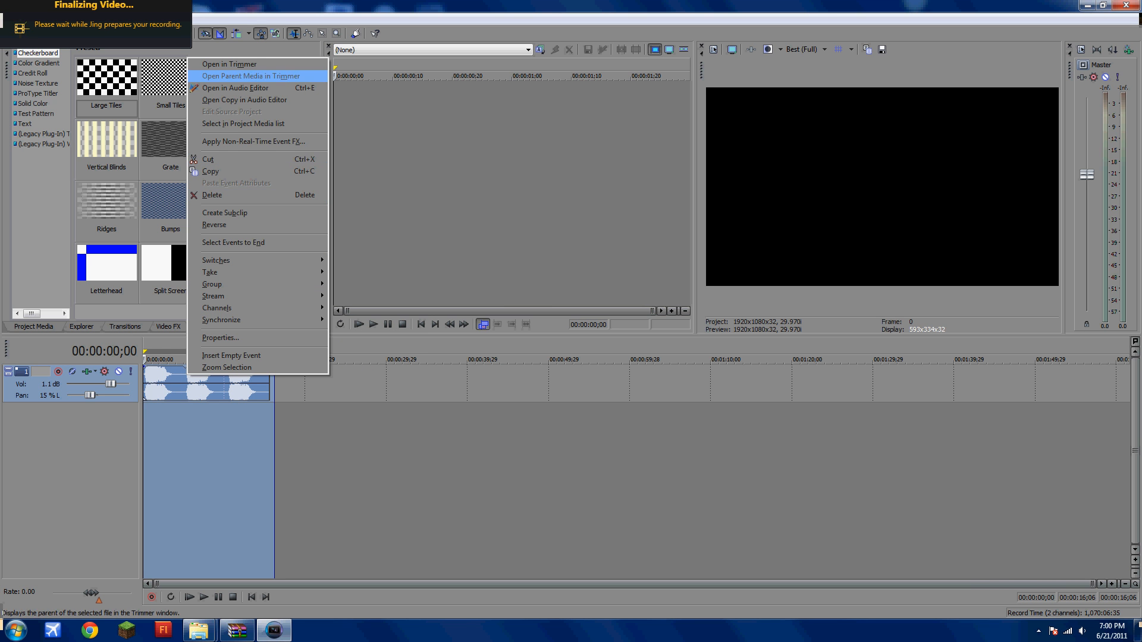
click(251, 77)
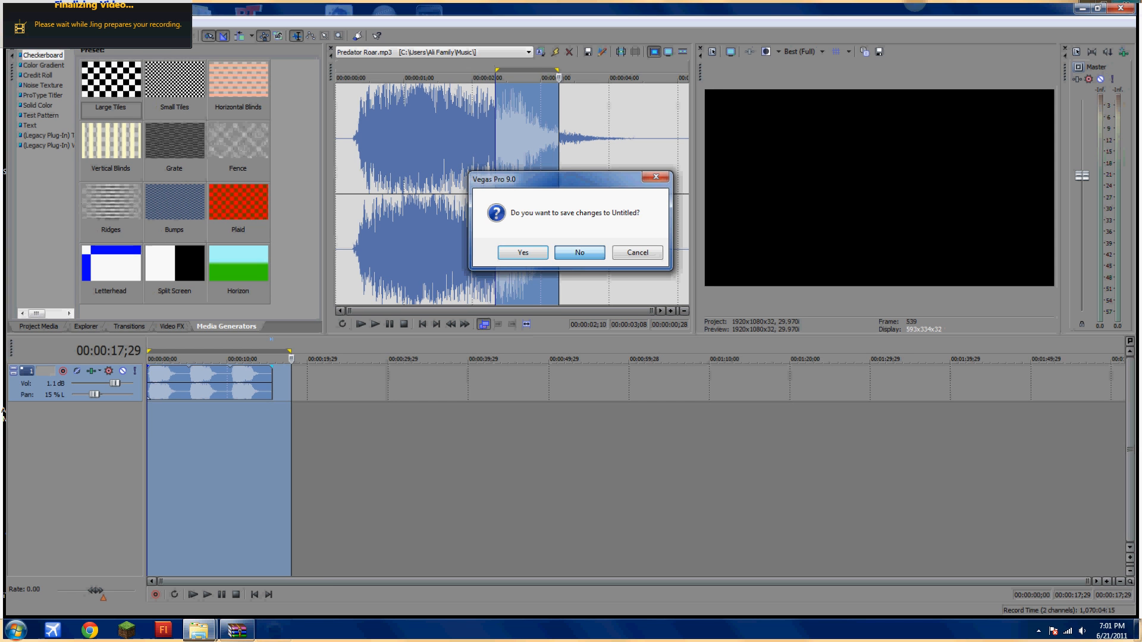
Close the Untitled project without saving and launch Snagit 10 via Start menu search
click(578, 253)
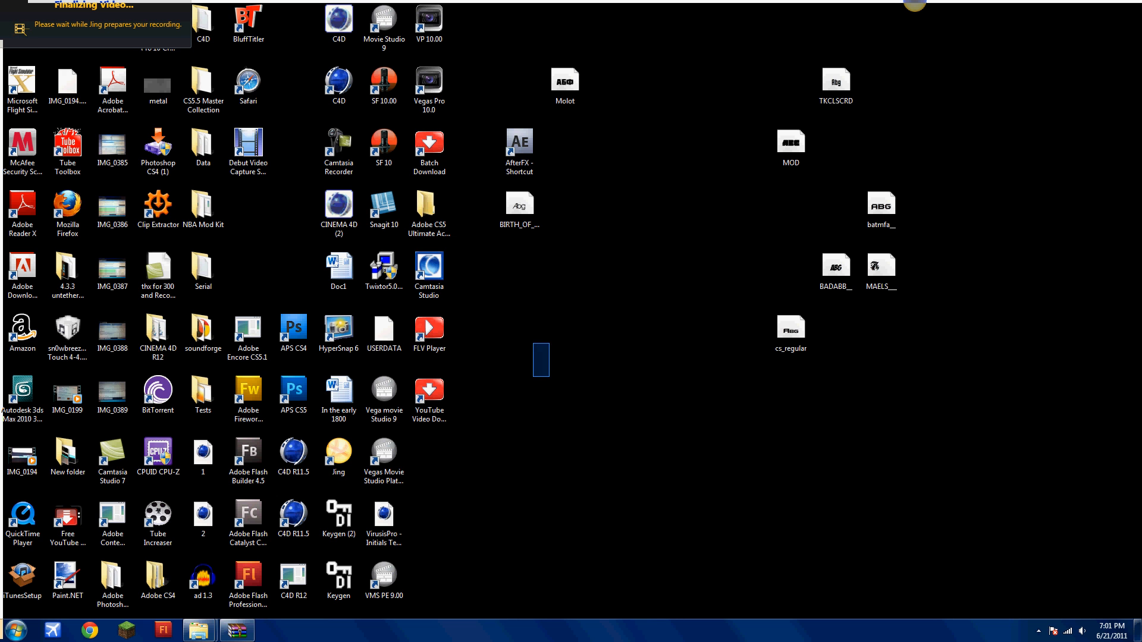
click(66, 211)
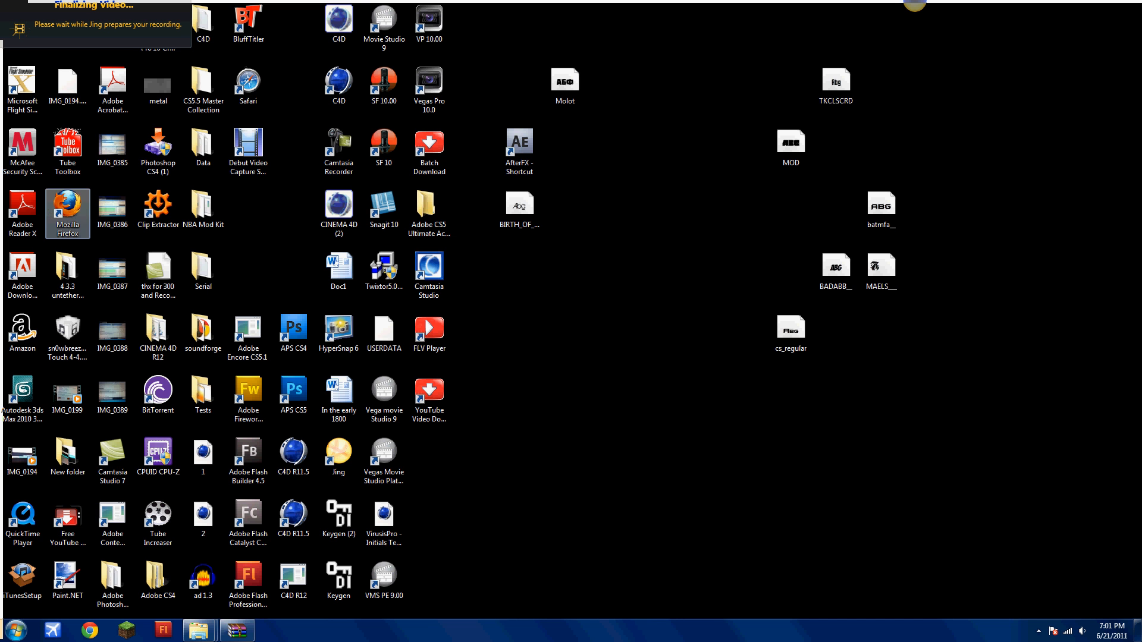
click(15, 630)
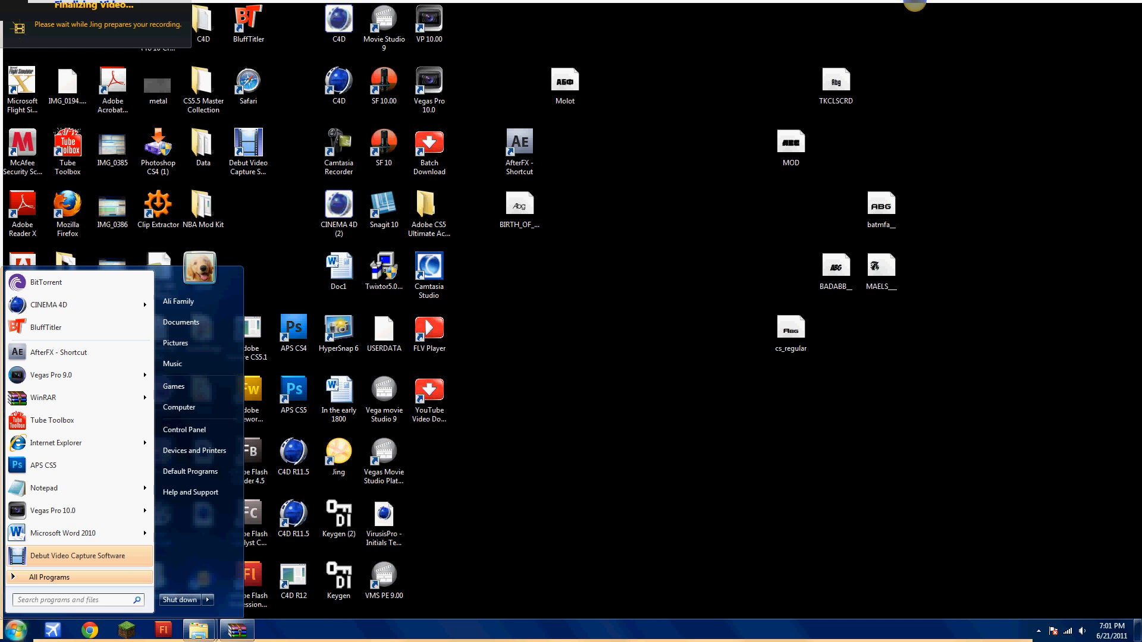
text(snagit)
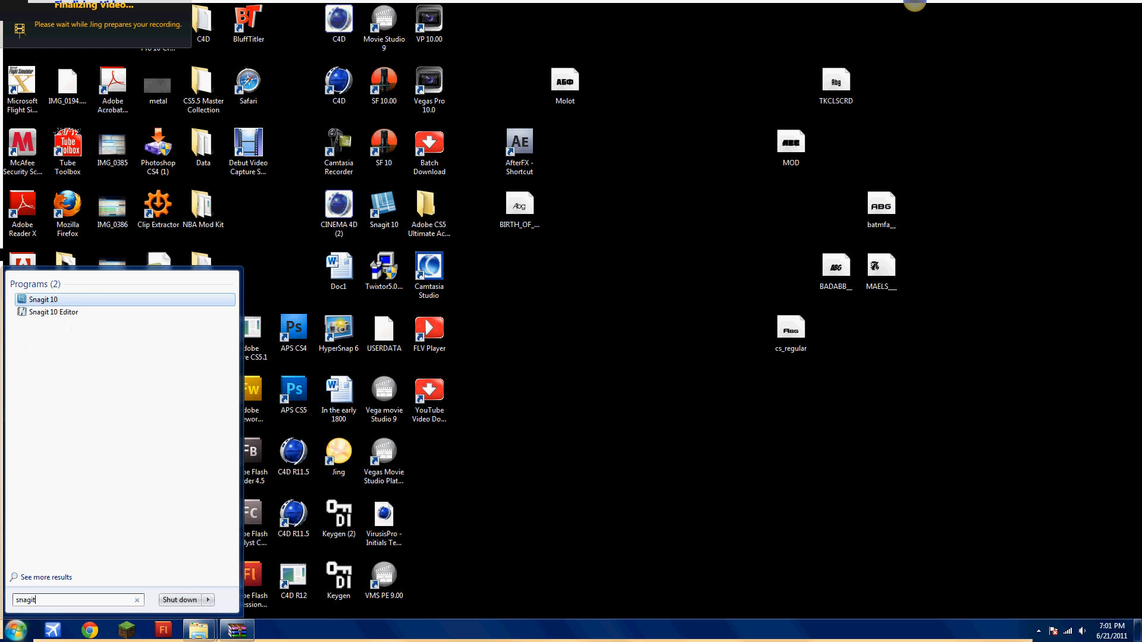
click(42, 299)
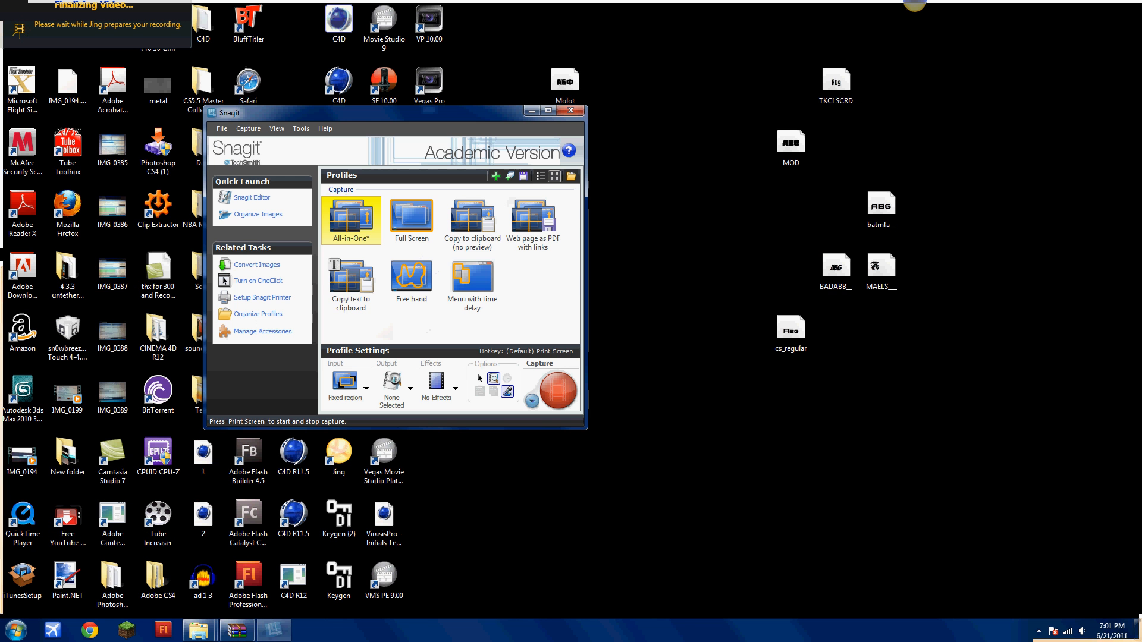
mouse_move(549, 389)
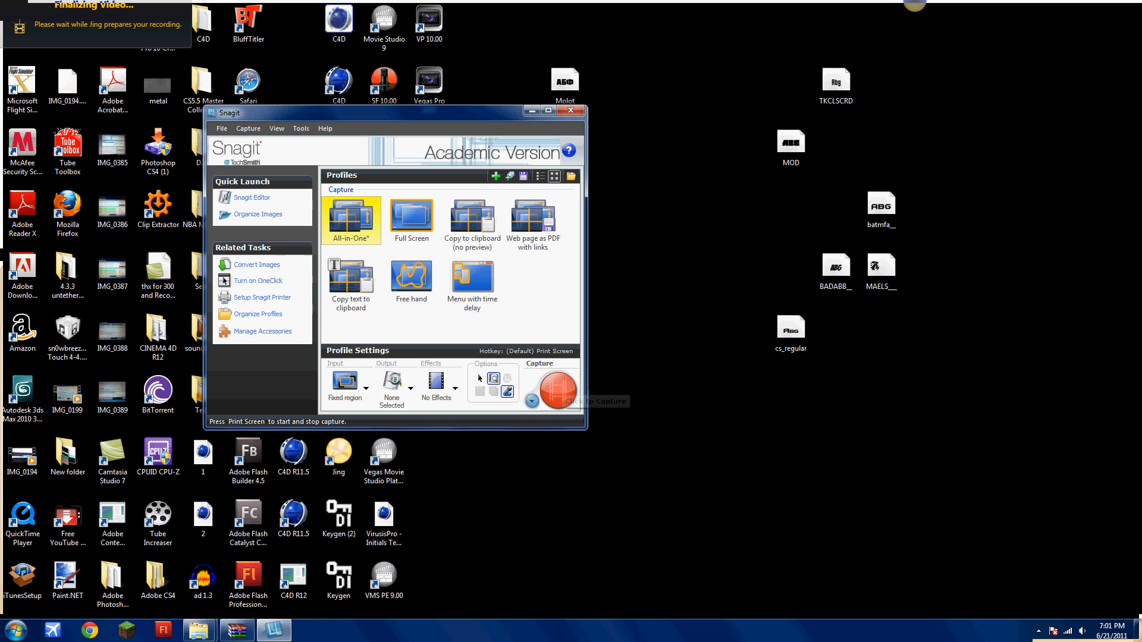